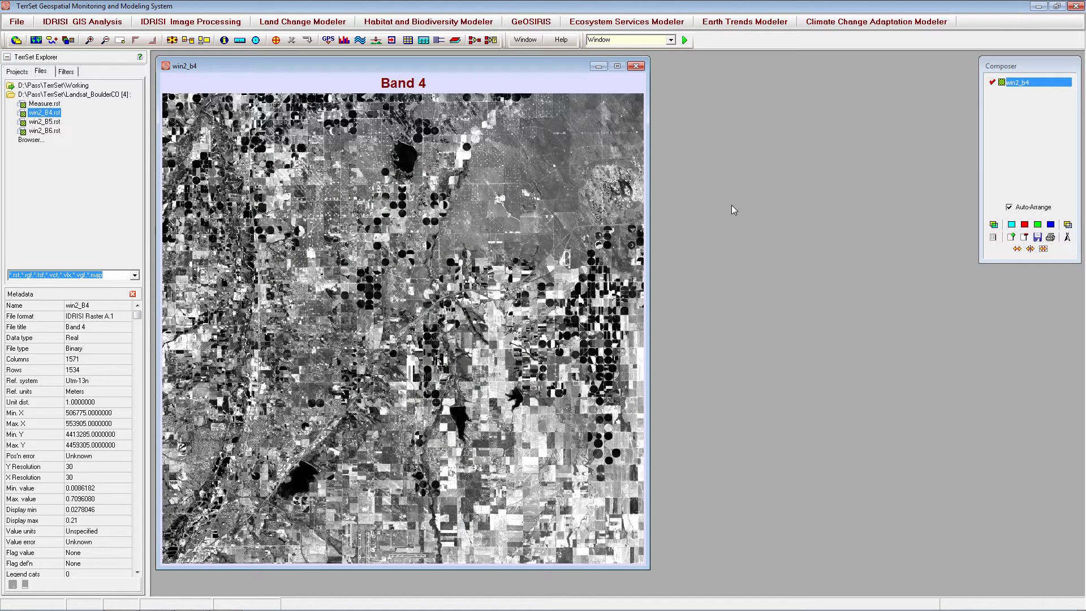
{"action": "mouse_move", "coordinate": [498, 129]}
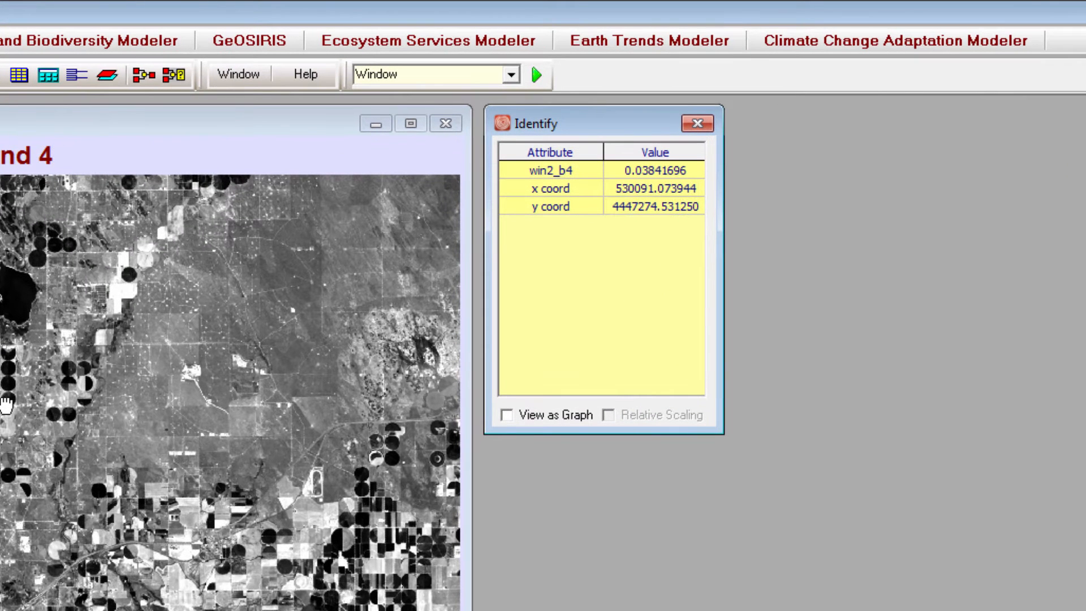
{"action": "mouse_move", "coordinate": [597, 289]}
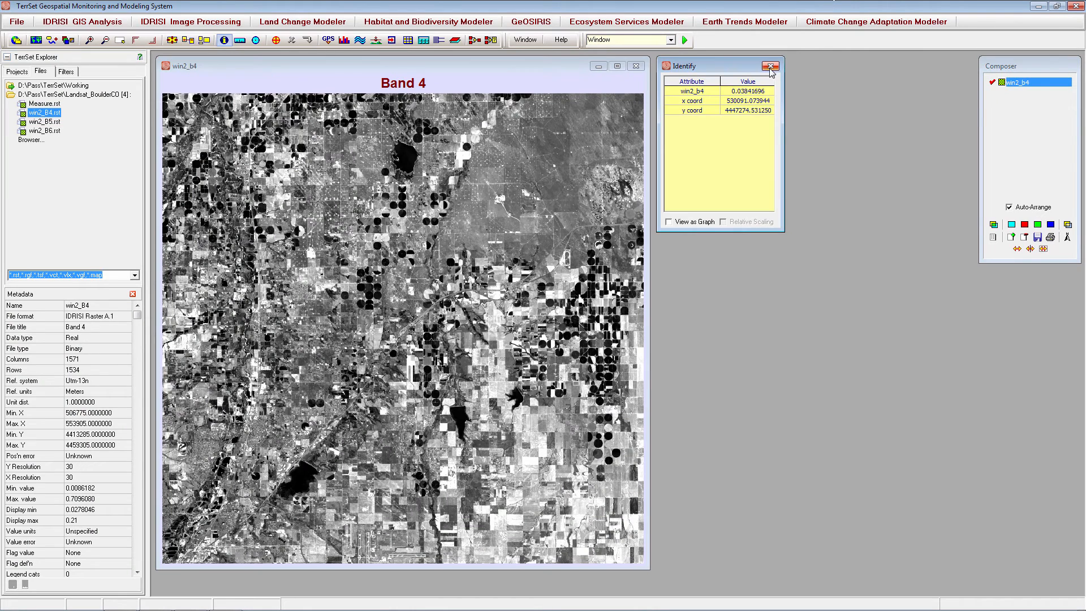
Step: Dismiss the pixel readout and add the next band layer with a GreyScale palette
{"action": "left_click", "coordinate": [769, 65]}
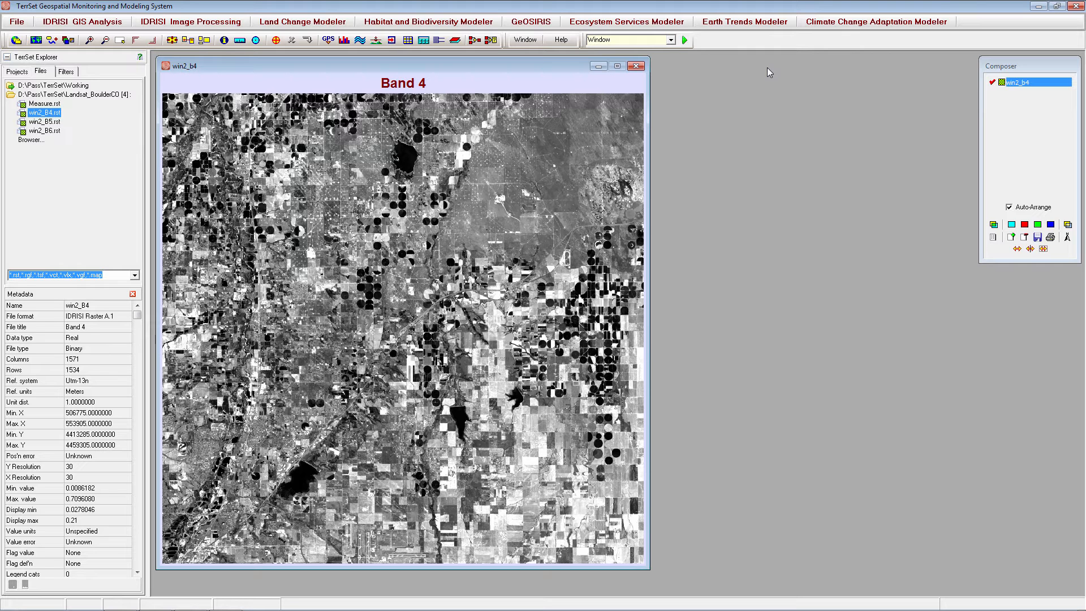
{"action": "mouse_move", "coordinate": [1035, 169]}
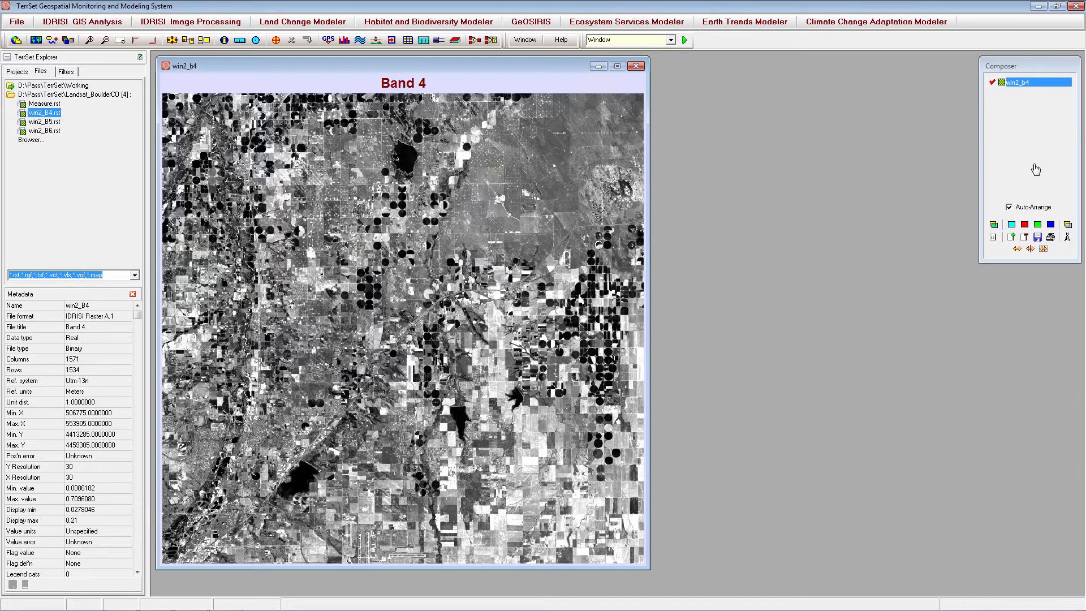
{"action": "mouse_move", "coordinate": [1013, 236]}
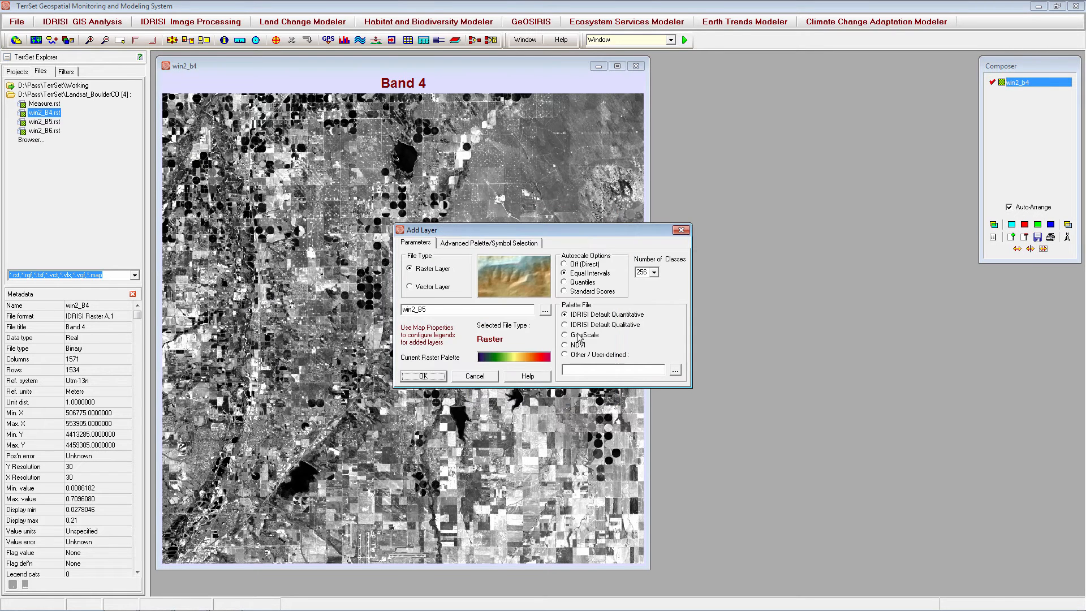
{"action": "left_click", "coordinate": [409, 287]}
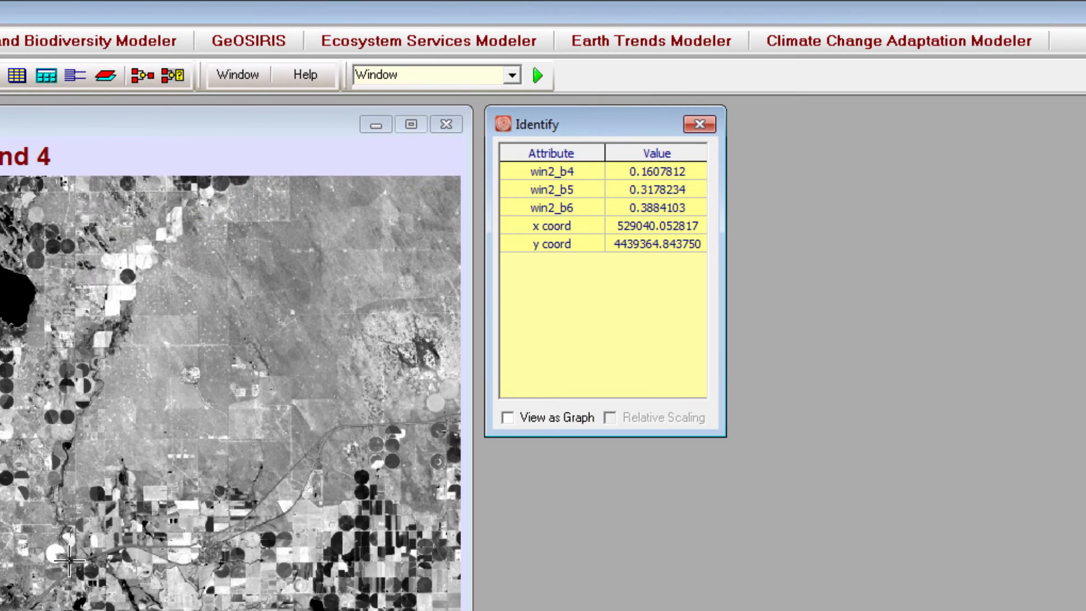
{"action": "mouse_move", "coordinate": [611, 310]}
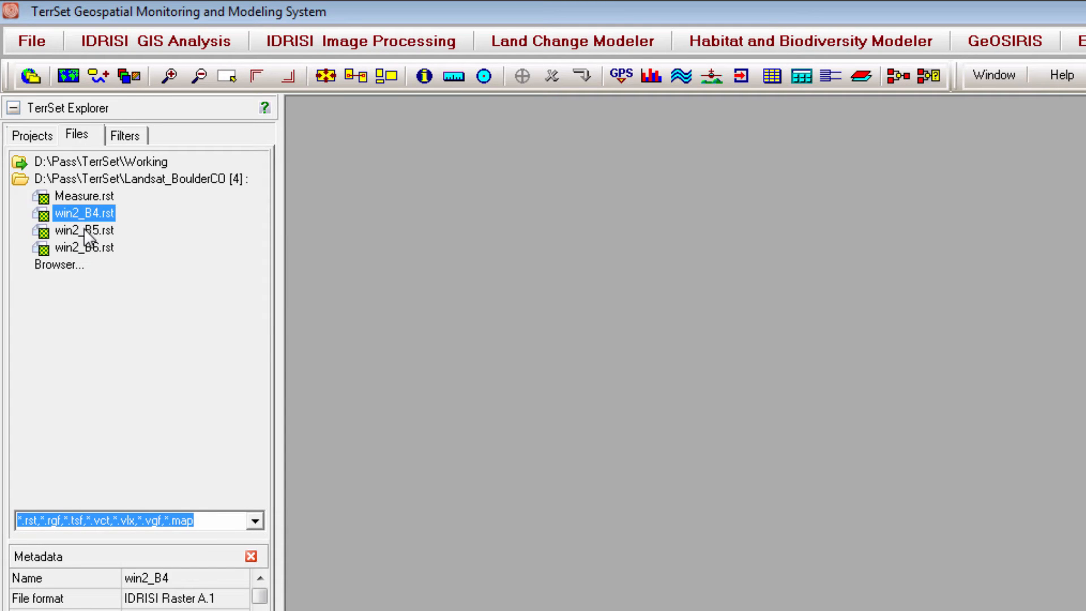
Step: Create a raster group from the selected win2_B4, win2_B5 and win2_B6 files
{"action": "left_click", "coordinate": [81, 230]}
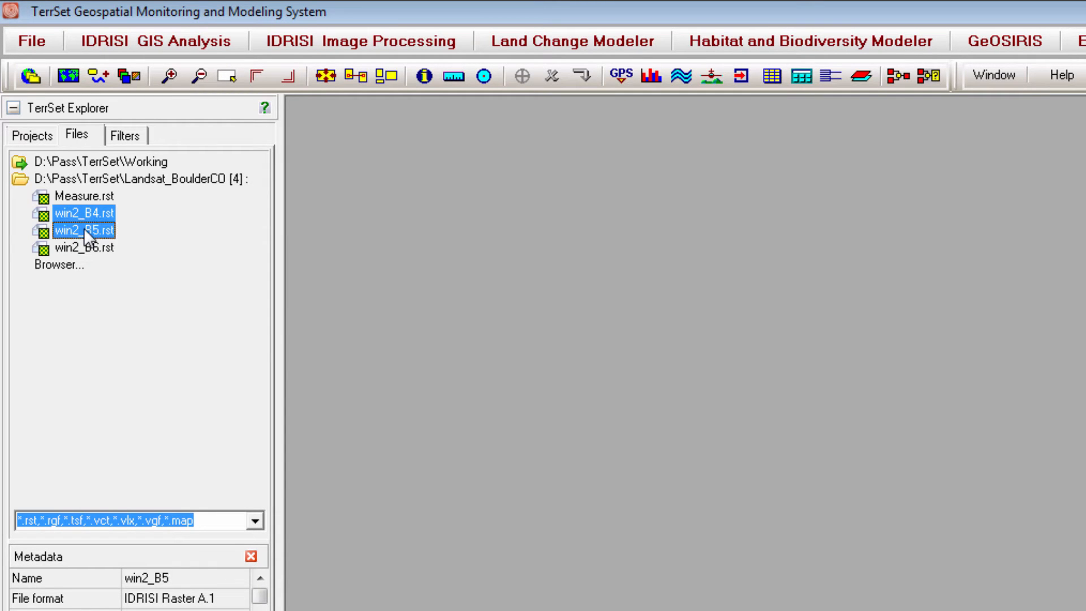
{"action": "left_click", "coordinate": [84, 247]}
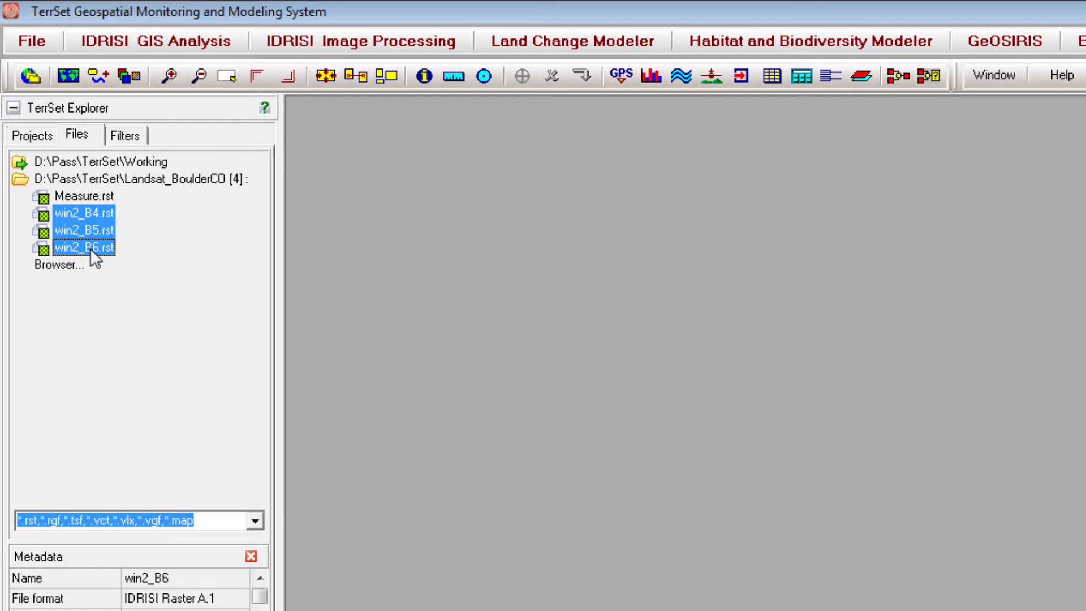
{"action": "right_click", "coordinate": [83, 247]}
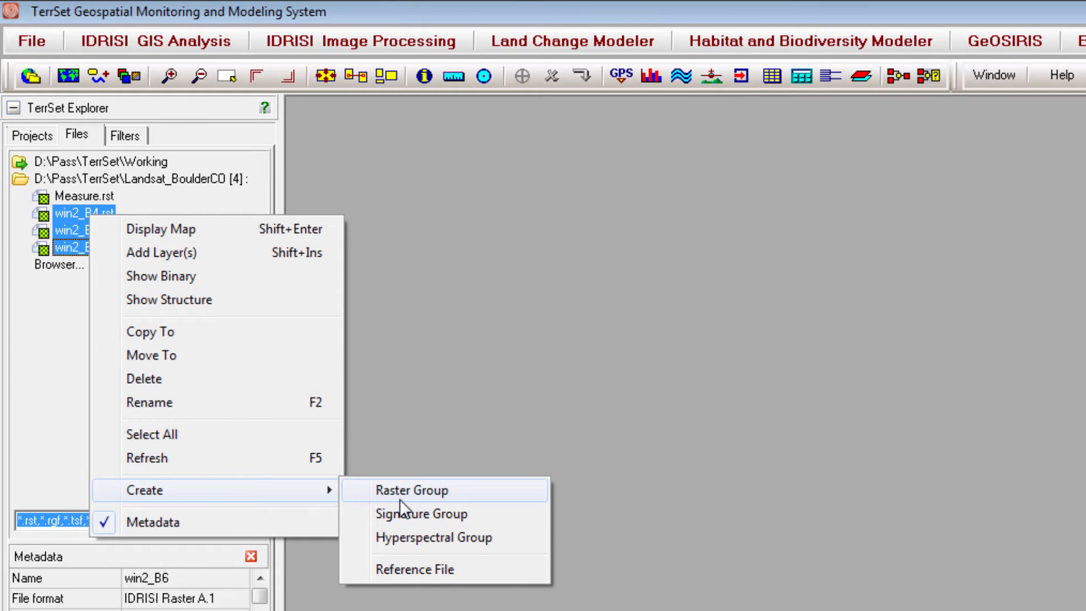
{"action": "left_click", "coordinate": [410, 489]}
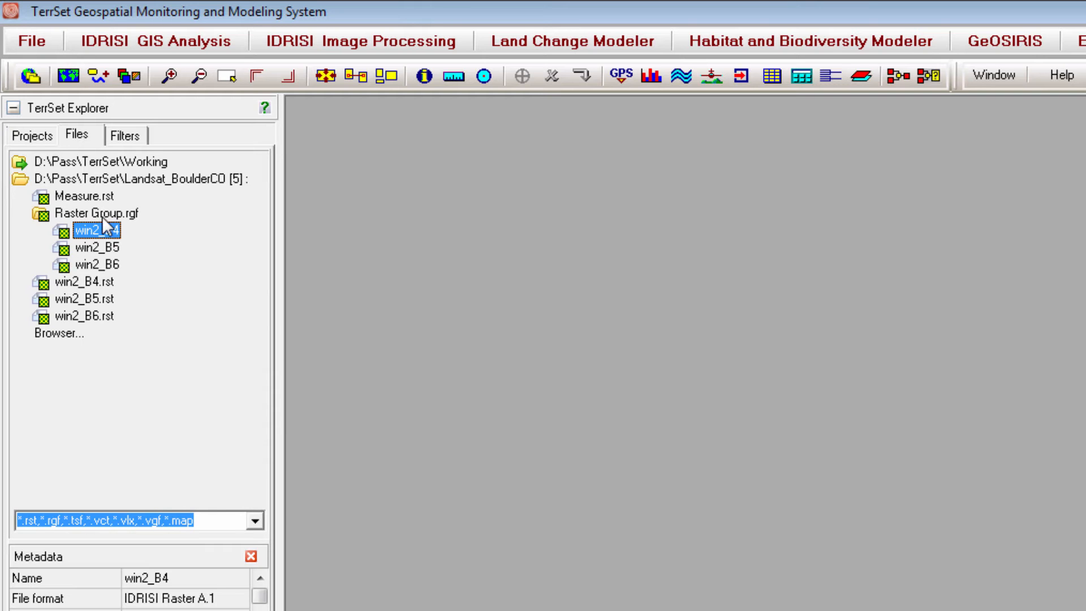
Step: Rename the new raster group to Bands45(6)
{"action": "right_click", "coordinate": [95, 212]}
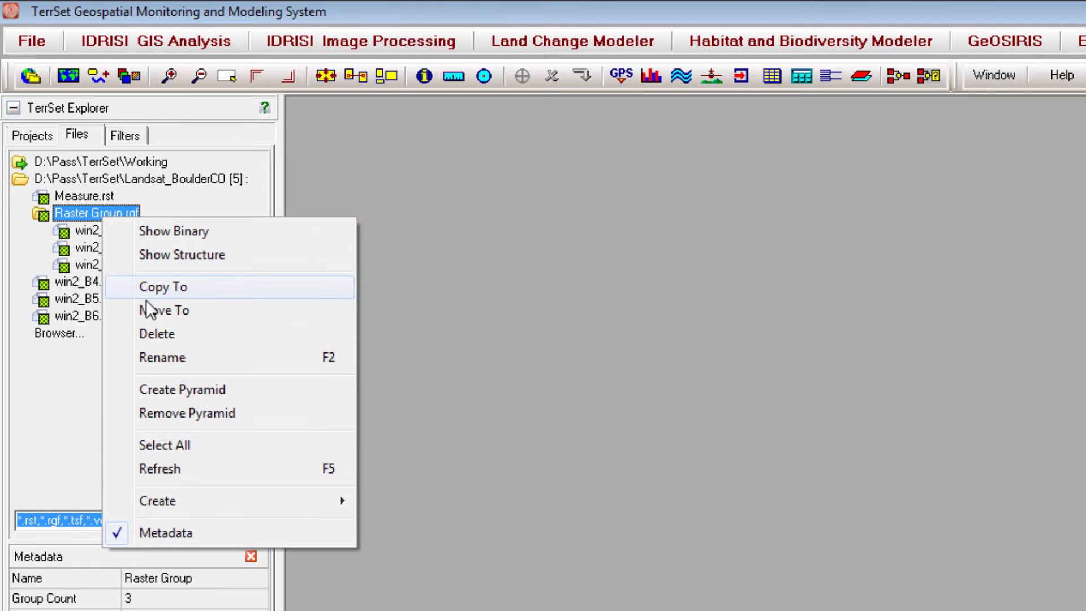
{"action": "left_click", "coordinate": [162, 358]}
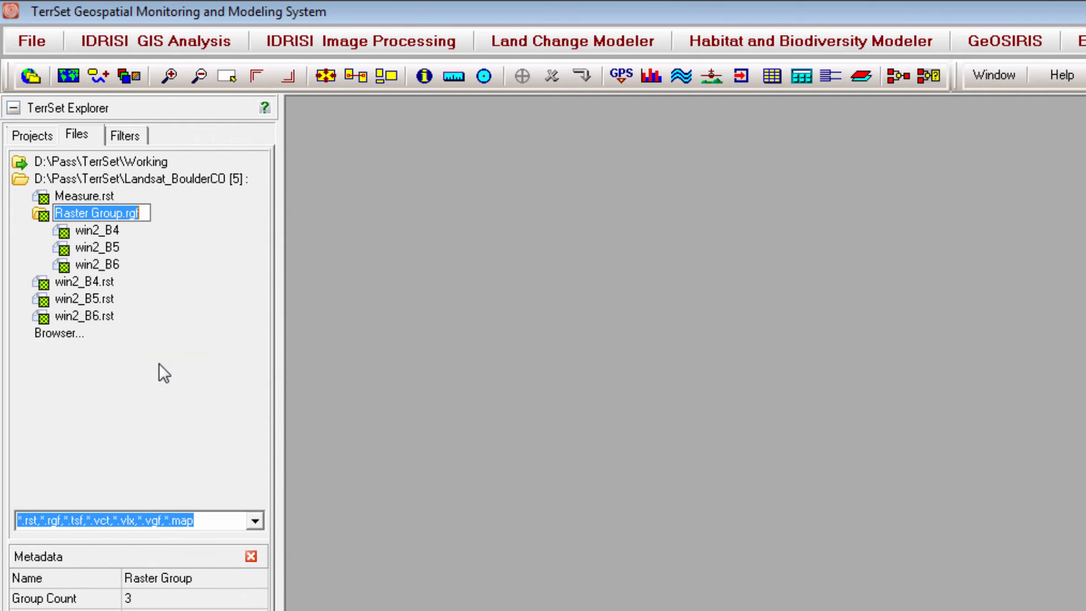
{"action": "type", "text": "Bands456.rgf"}
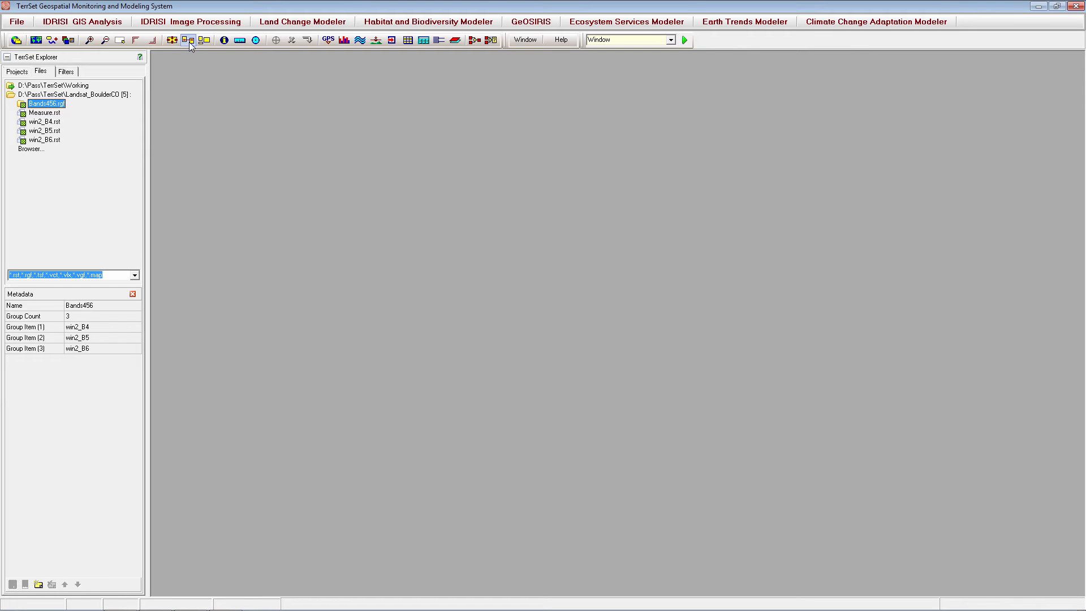
{"action": "mouse_move", "coordinate": [36, 40]}
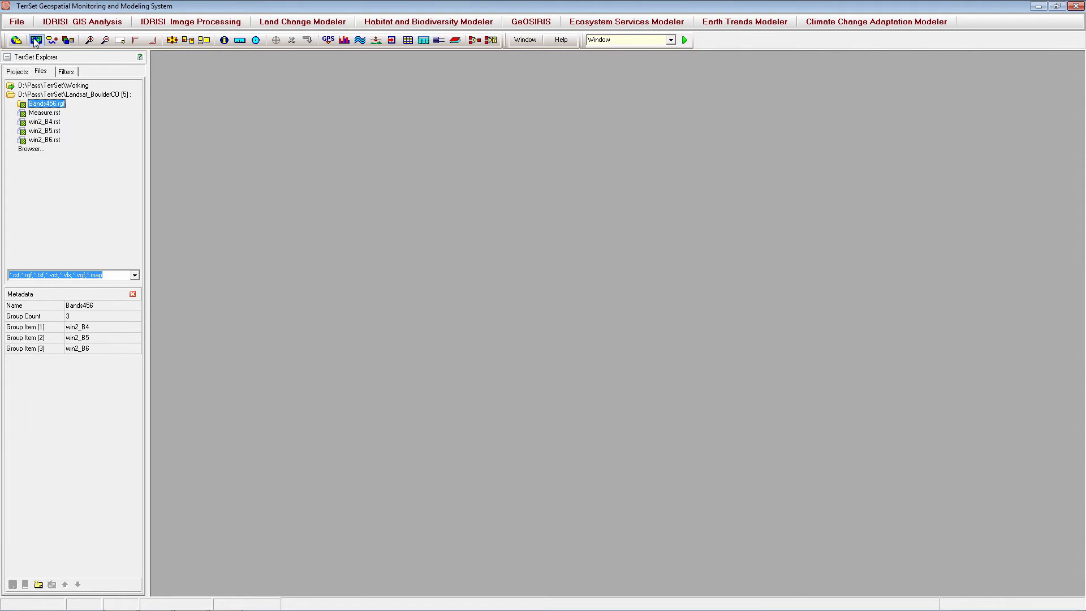
Step: Display win2_B4 from inside the Bands456 group via Display Launcher
{"action": "left_click", "coordinate": [35, 40]}
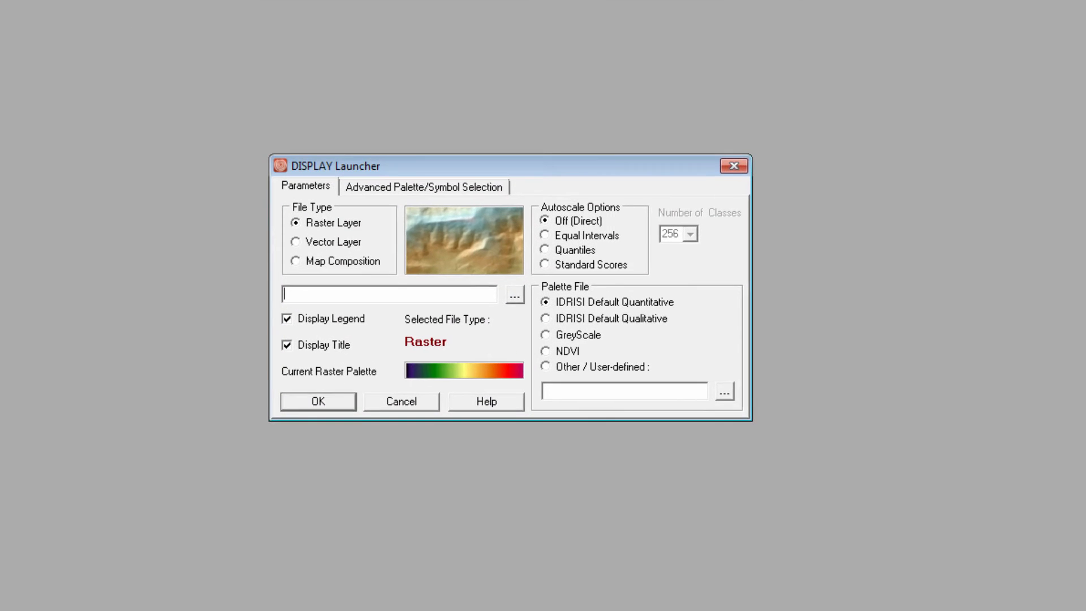
{"action": "left_click", "coordinate": [514, 295]}
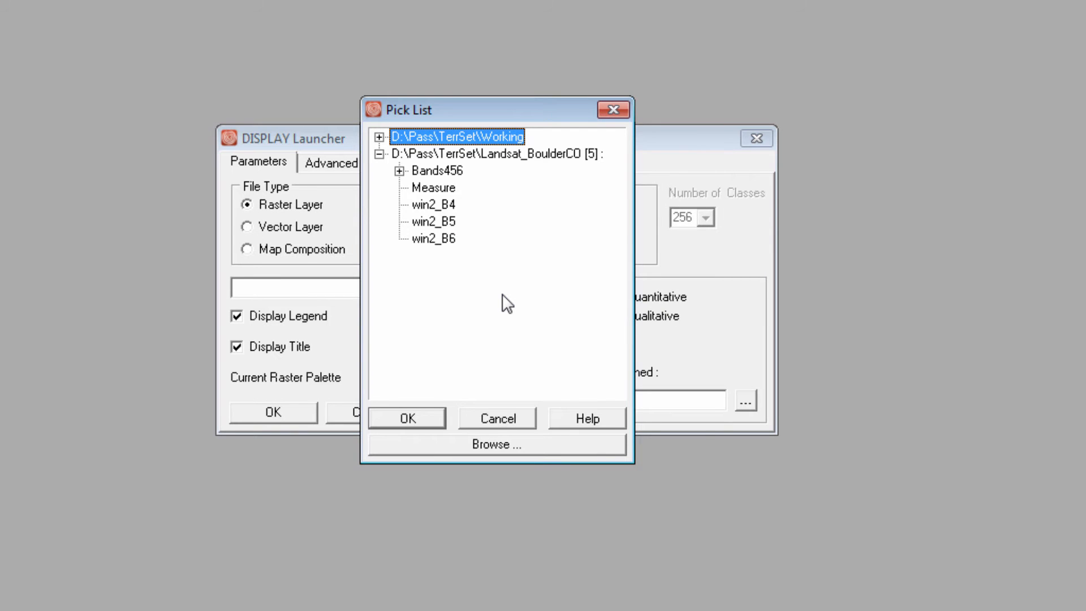
{"action": "mouse_move", "coordinate": [404, 184]}
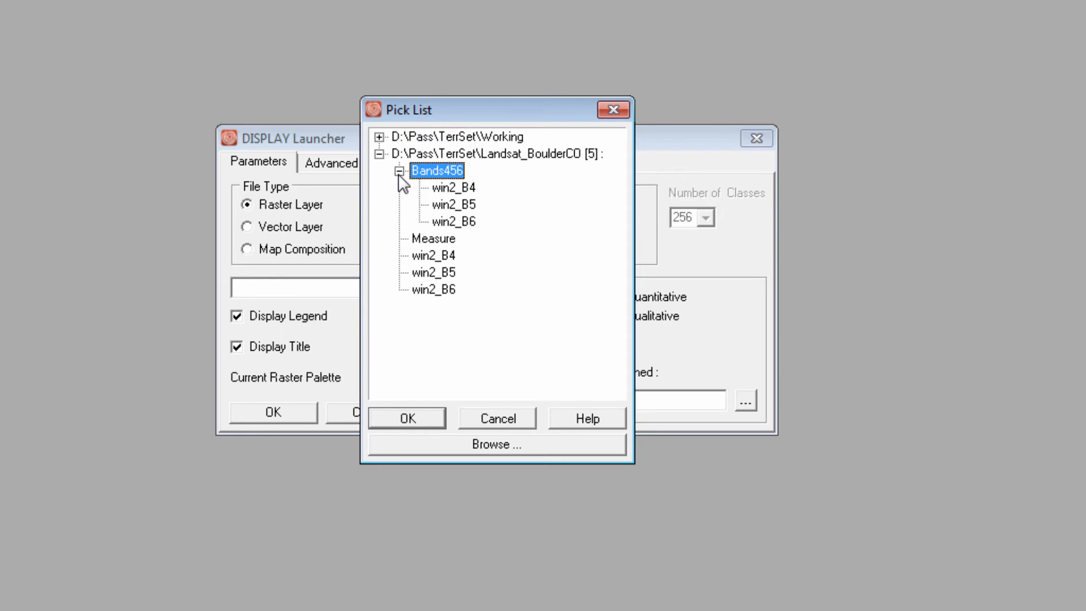
{"action": "left_click", "coordinate": [453, 187]}
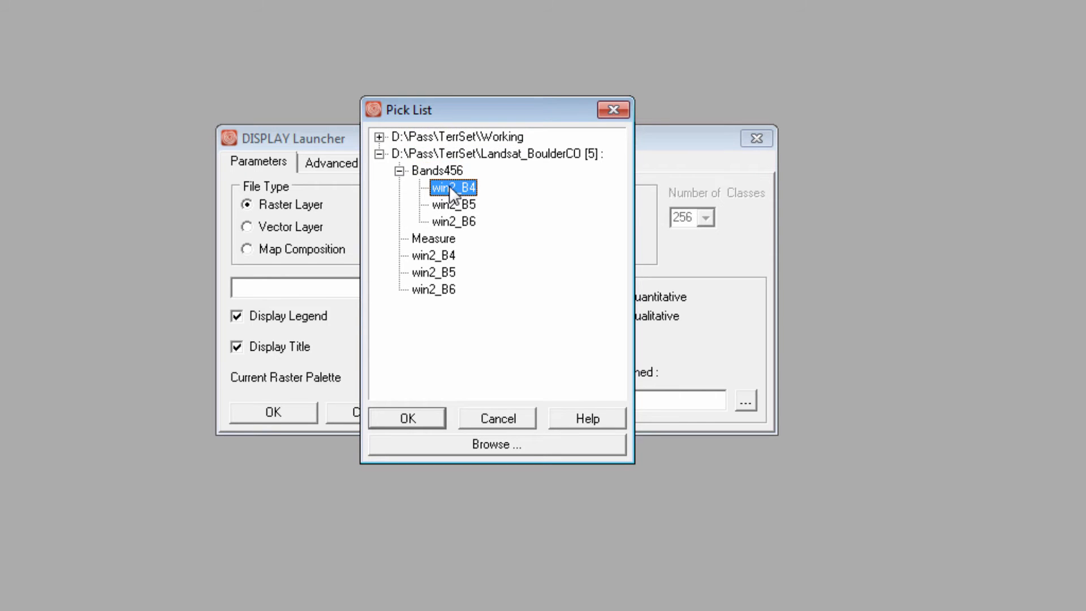
{"action": "left_click", "coordinate": [406, 417]}
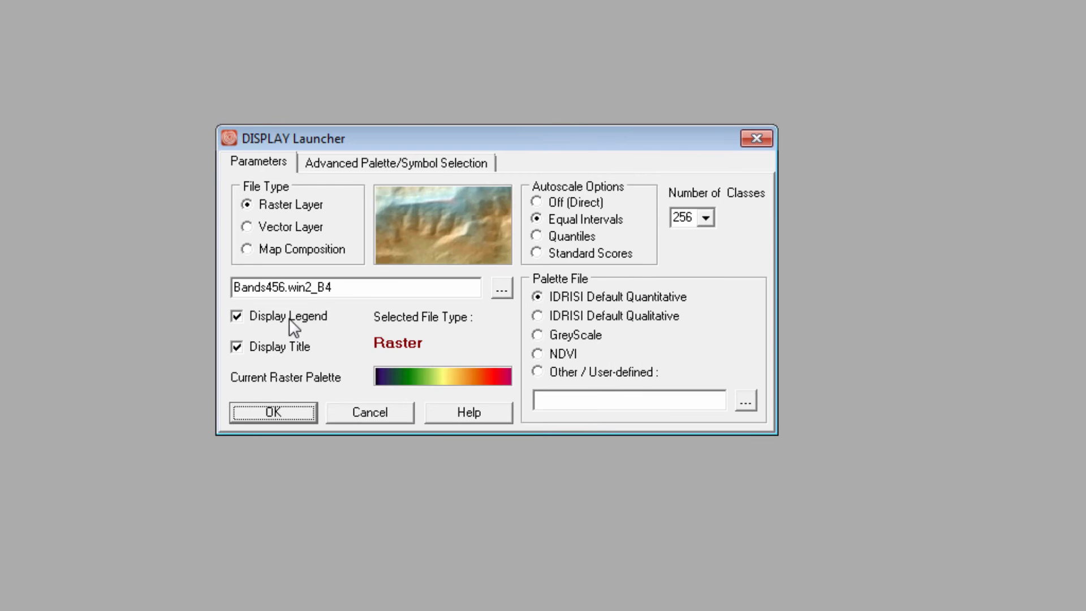
{"action": "left_click", "coordinate": [273, 411]}
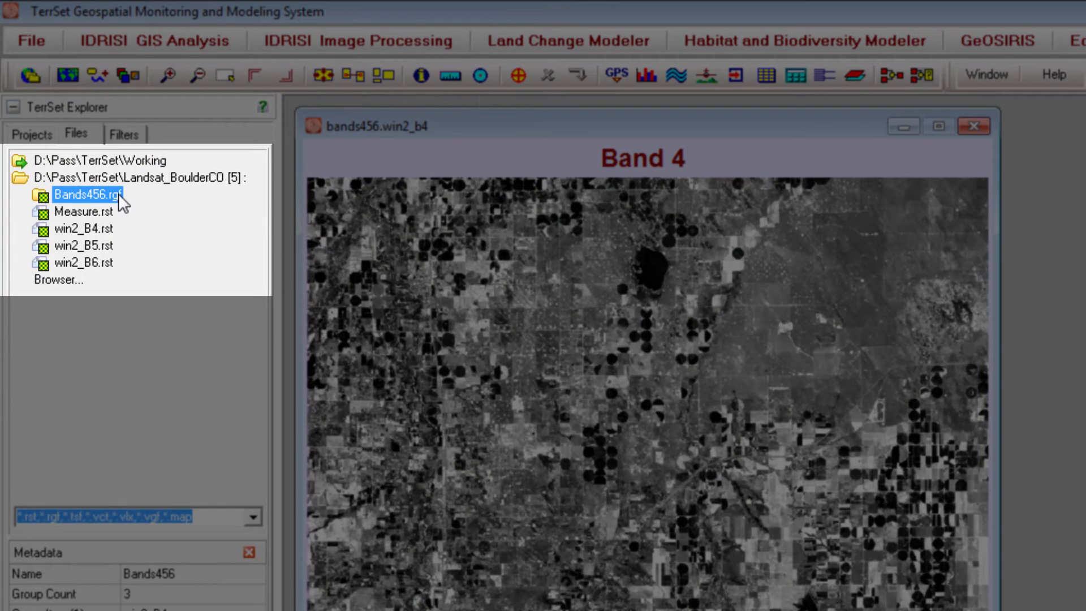
{"action": "mouse_move", "coordinate": [122, 212]}
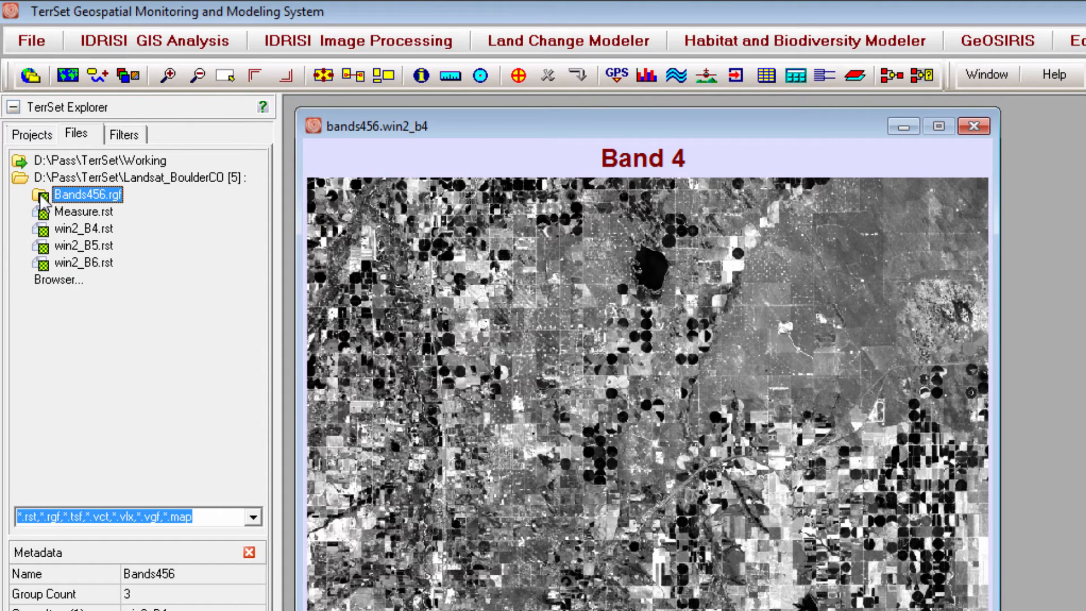
Step: Display win2_B5 from Bands456 and the standalone Band 4 image in their own windows
{"action": "left_click", "coordinate": [43, 195]}
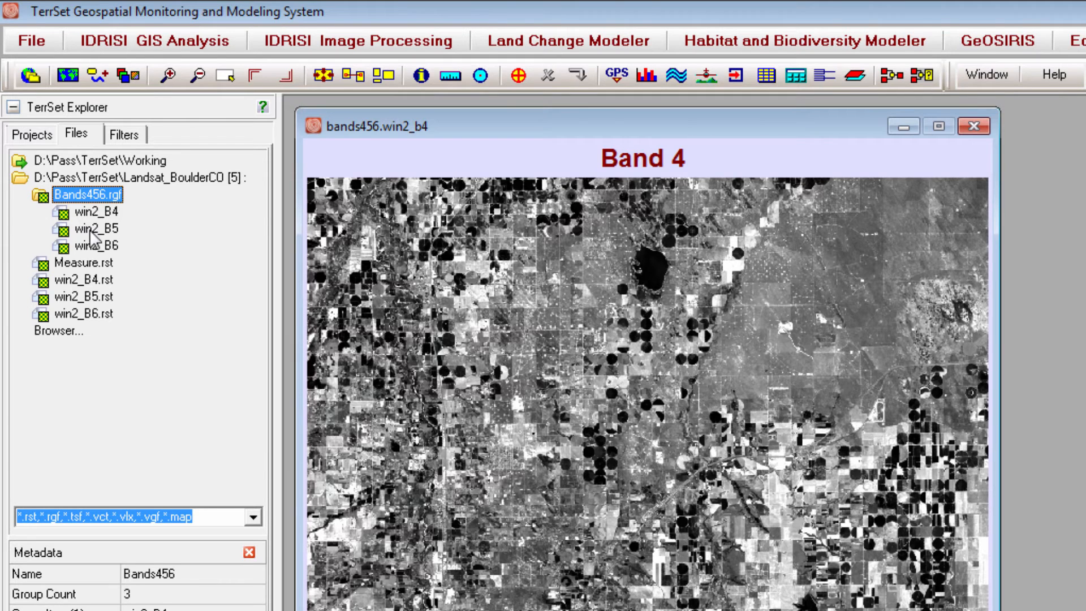
{"action": "double_click", "coordinate": [92, 229]}
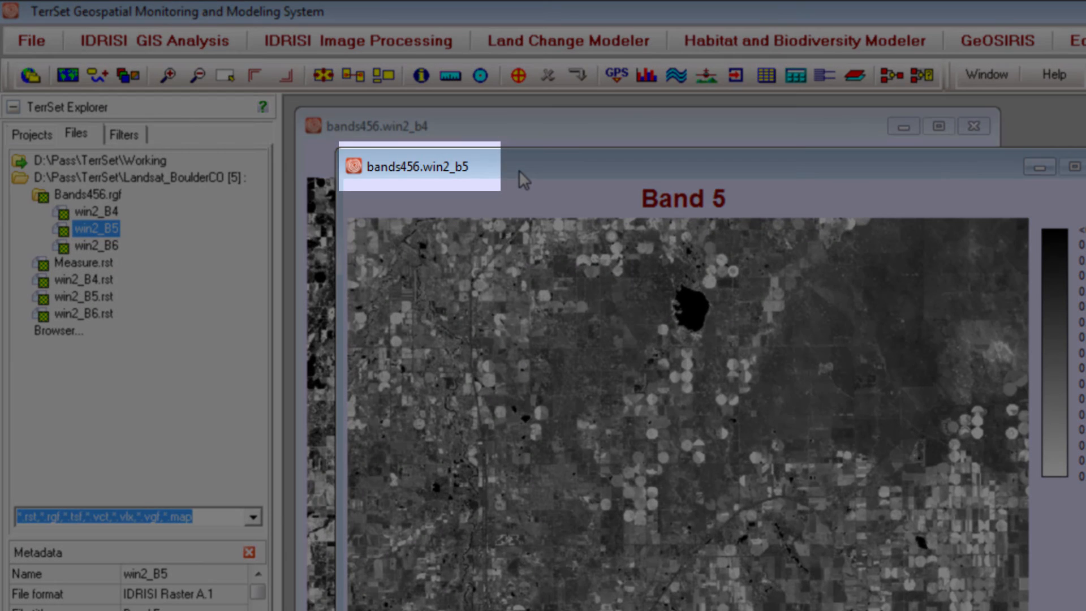
{"action": "mouse_move", "coordinate": [426, 189]}
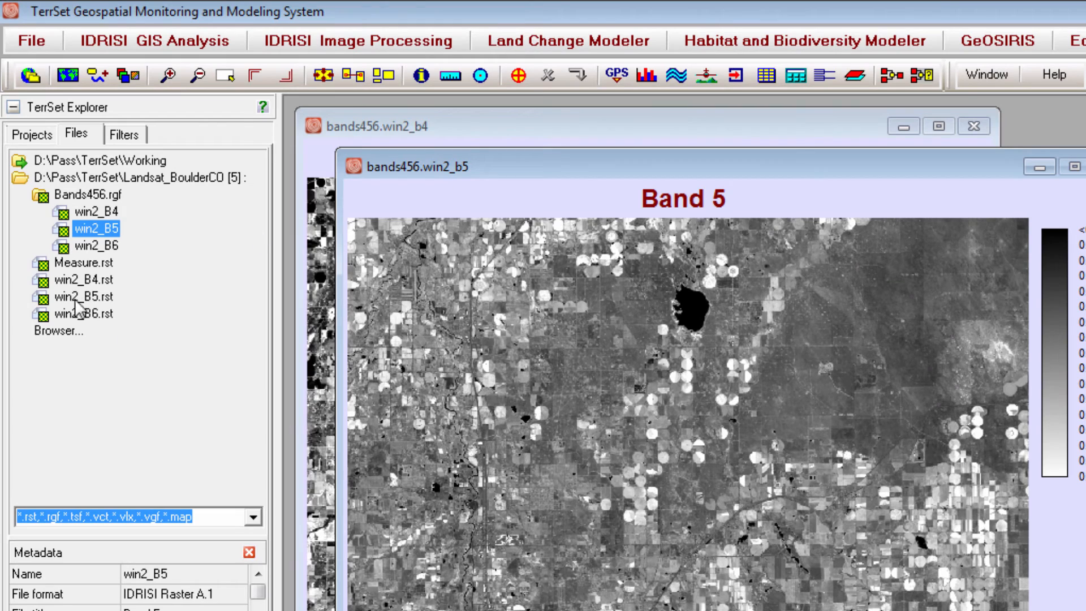
{"action": "mouse_move", "coordinate": [78, 292]}
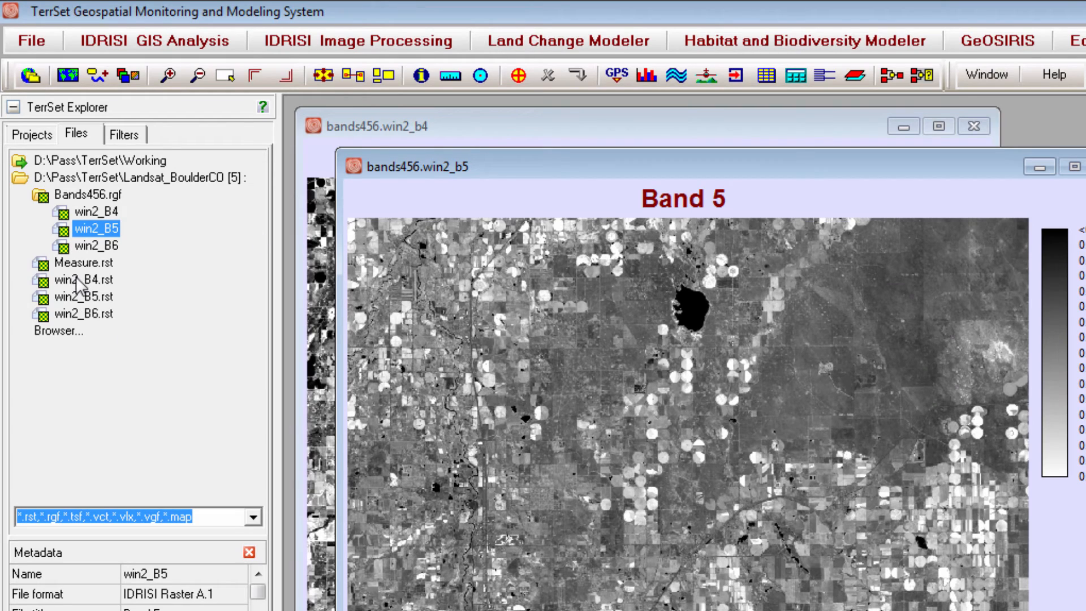
{"action": "double_click", "coordinate": [82, 278]}
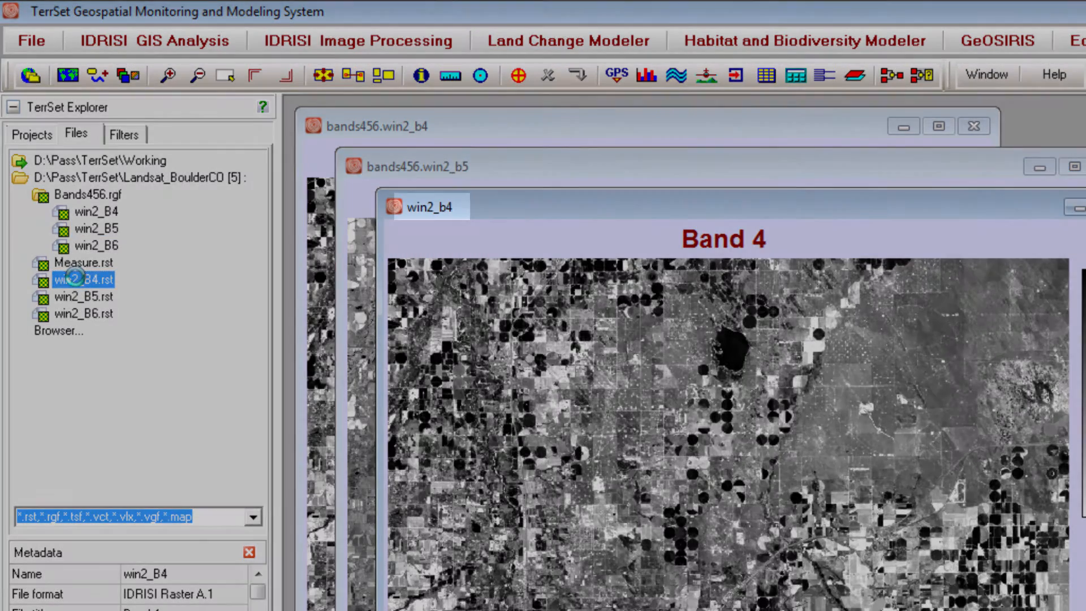
{"action": "left_click", "coordinate": [429, 206]}
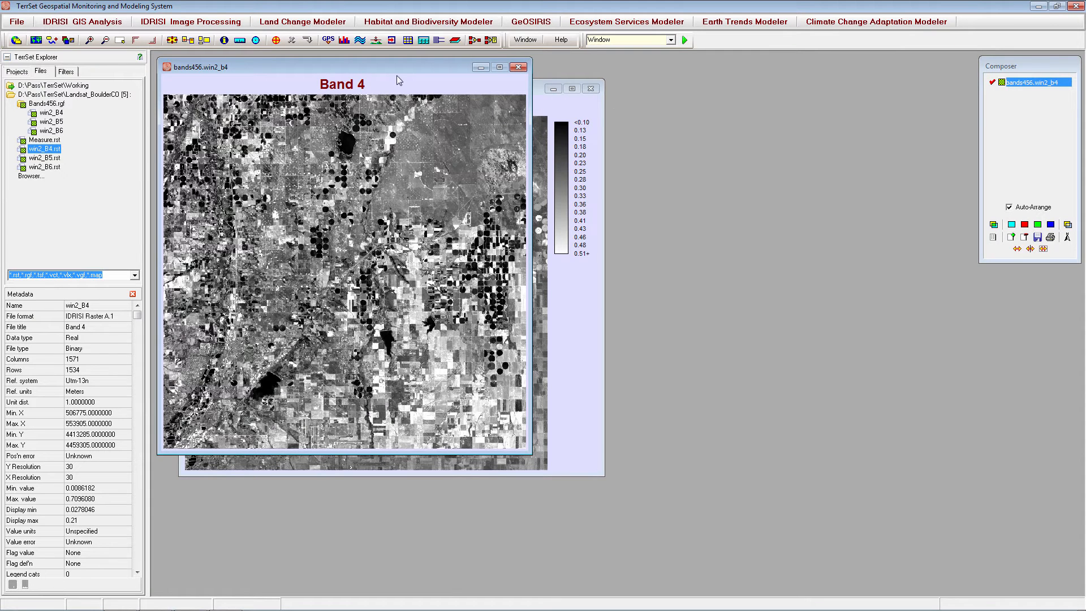
{"action": "mouse_move", "coordinate": [579, 112]}
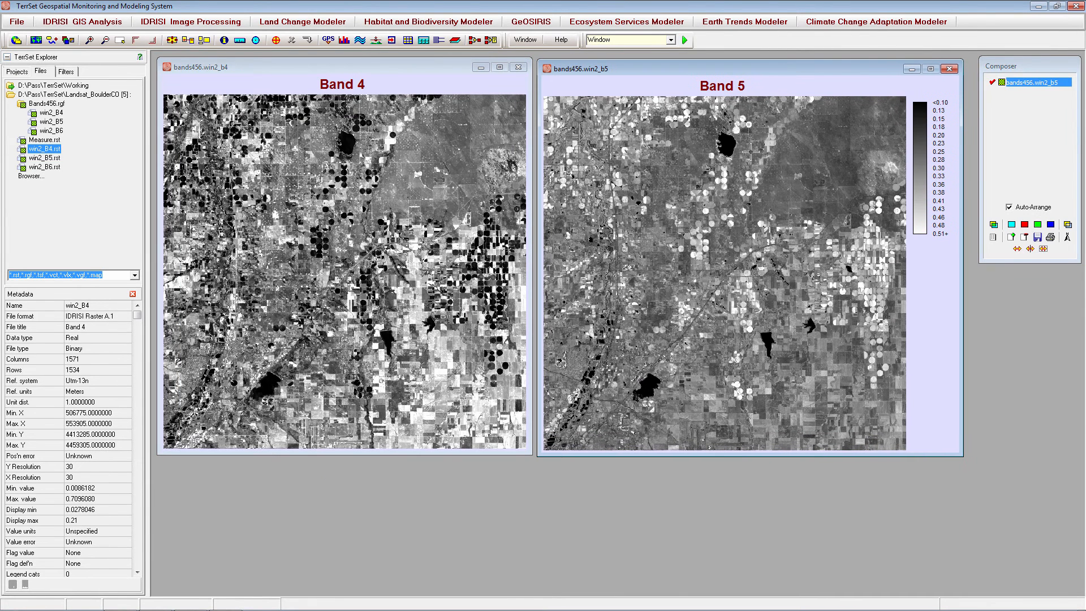
{"action": "mouse_move", "coordinate": [926, 277]}
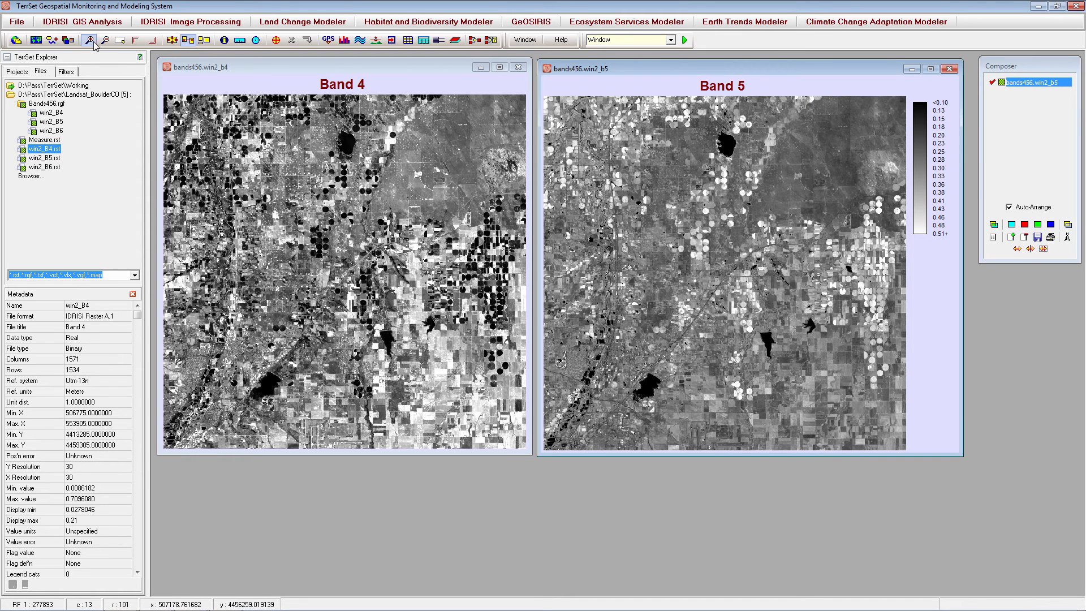
{"action": "mouse_move", "coordinate": [105, 39]}
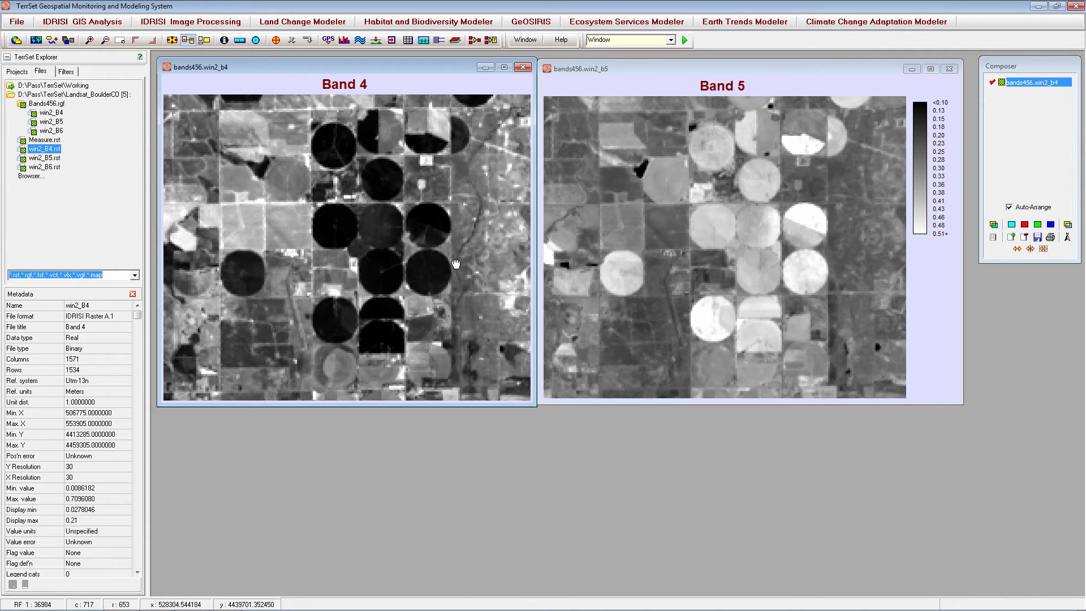
{"action": "mouse_move", "coordinate": [137, 39]}
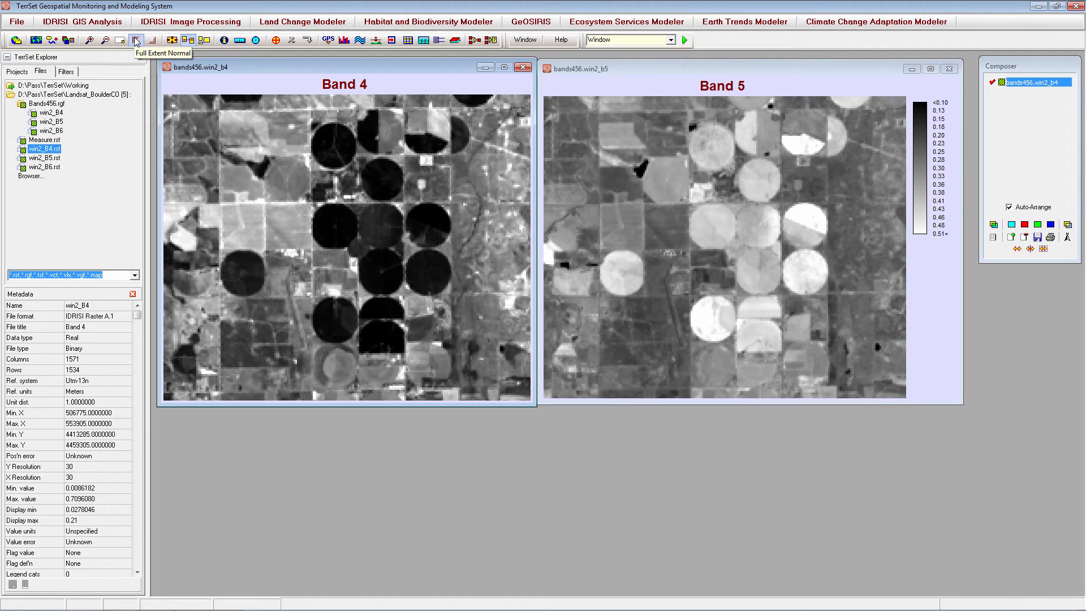
Step: Reset both maps to full extent, close Band 5 and maximize the Band 4 window
{"action": "left_click", "coordinate": [136, 40]}
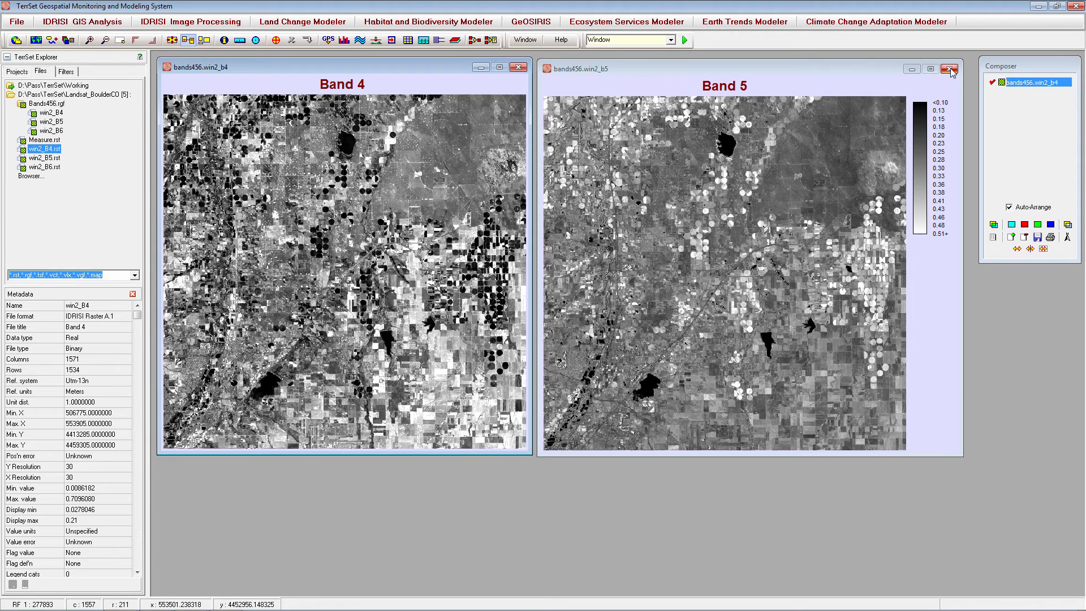
{"action": "left_click", "coordinate": [949, 68]}
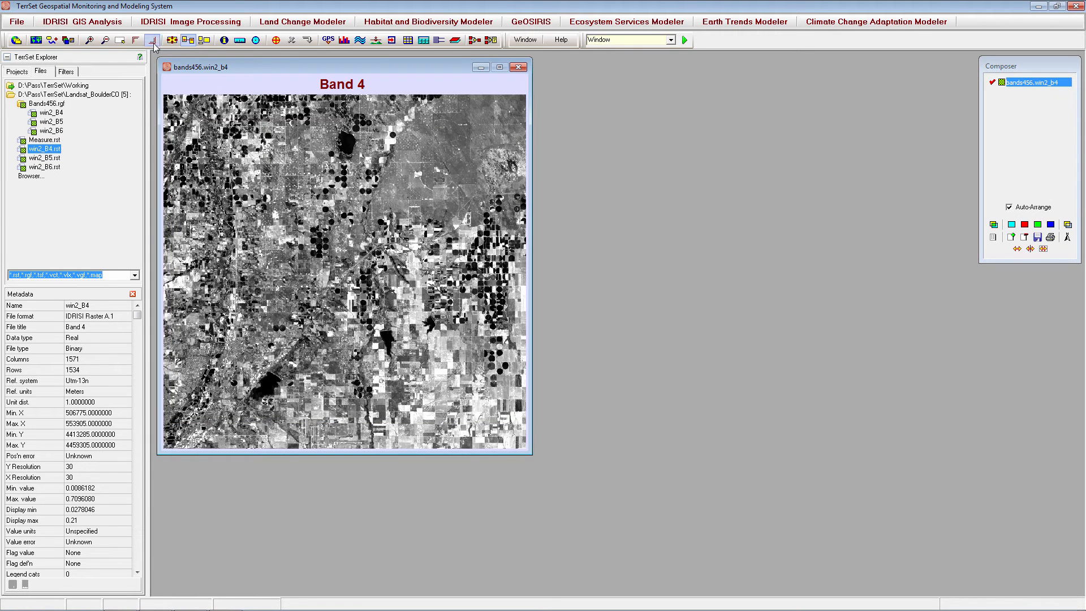
{"action": "mouse_move", "coordinate": [152, 41]}
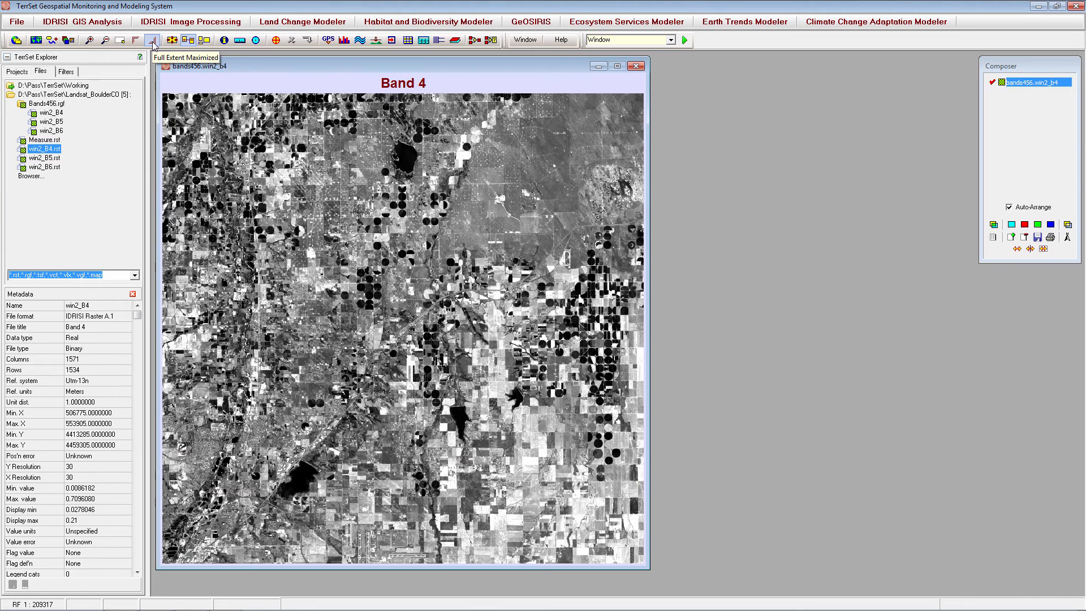
{"action": "left_click", "coordinate": [635, 66]}
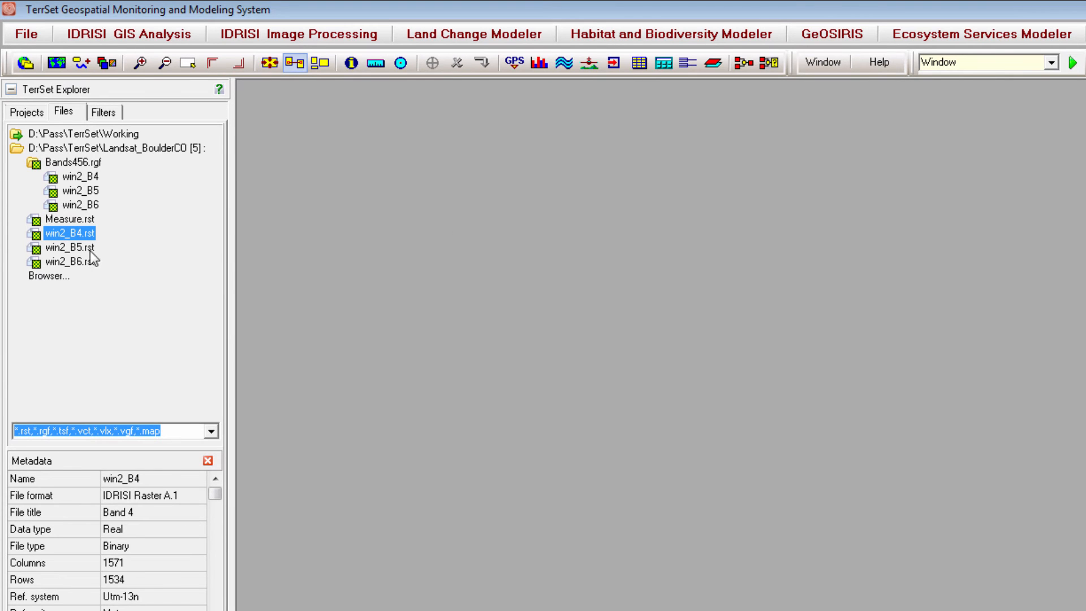
Step: Create pyramids for the Band 5 raster and the Bands456 raster group
{"action": "right_click", "coordinate": [69, 248]}
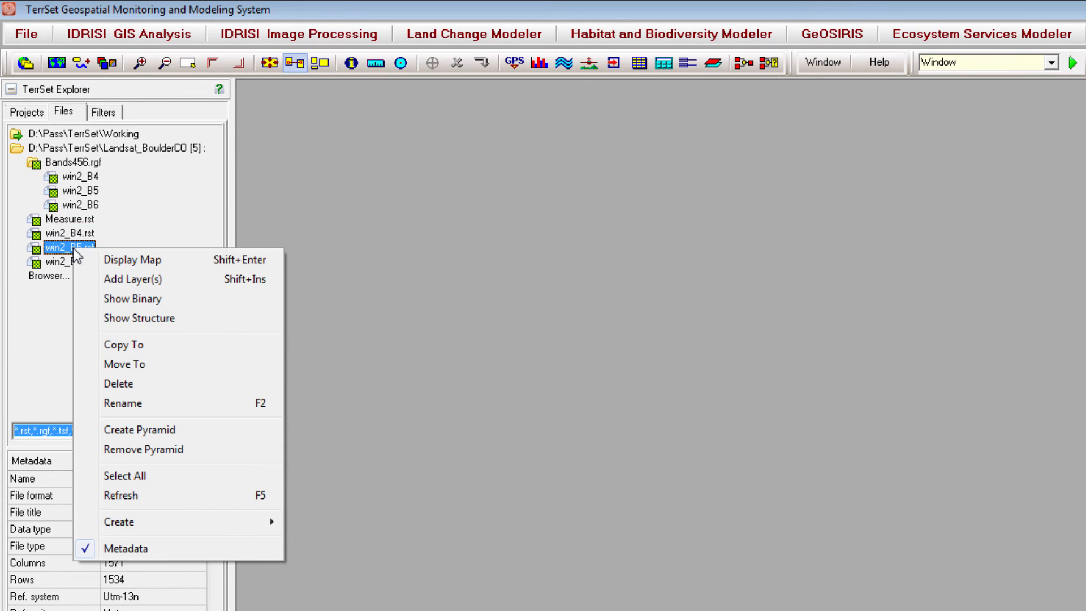
{"action": "mouse_move", "coordinate": [154, 430]}
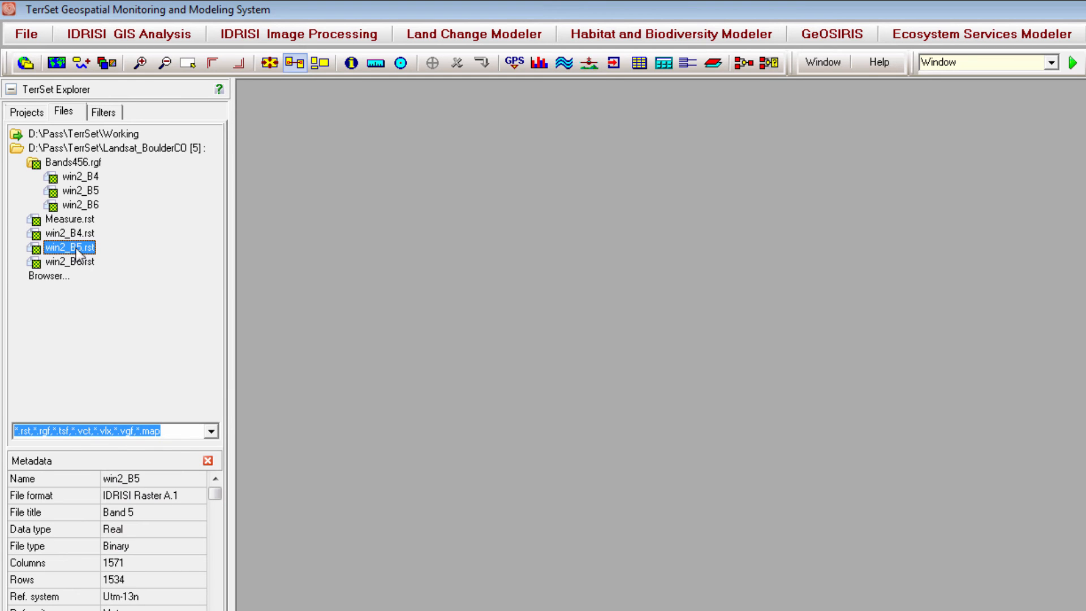
{"action": "right_click", "coordinate": [69, 161]}
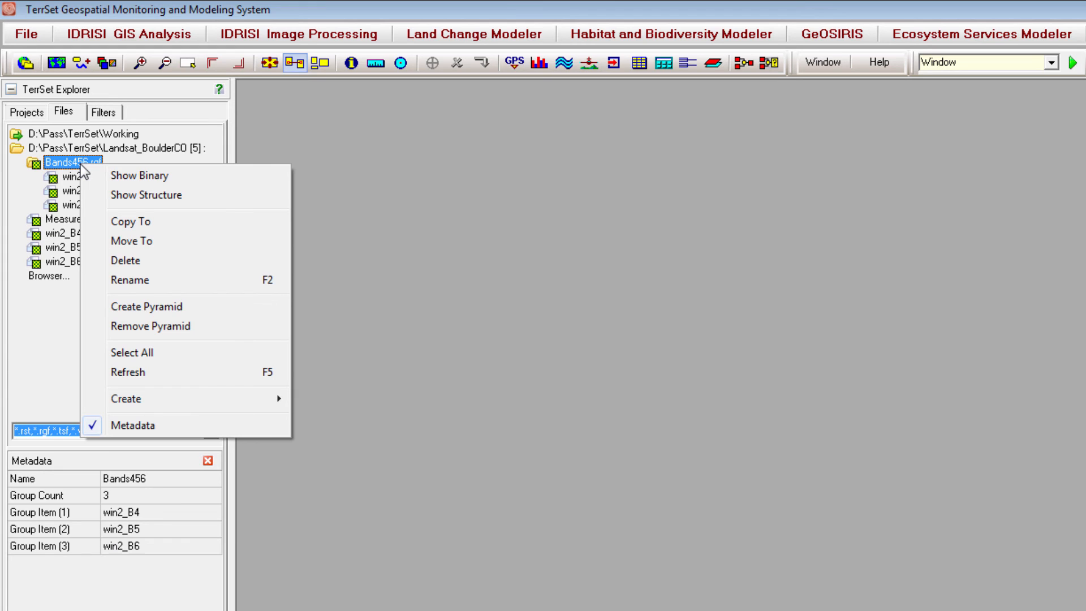
{"action": "mouse_move", "coordinate": [146, 306]}
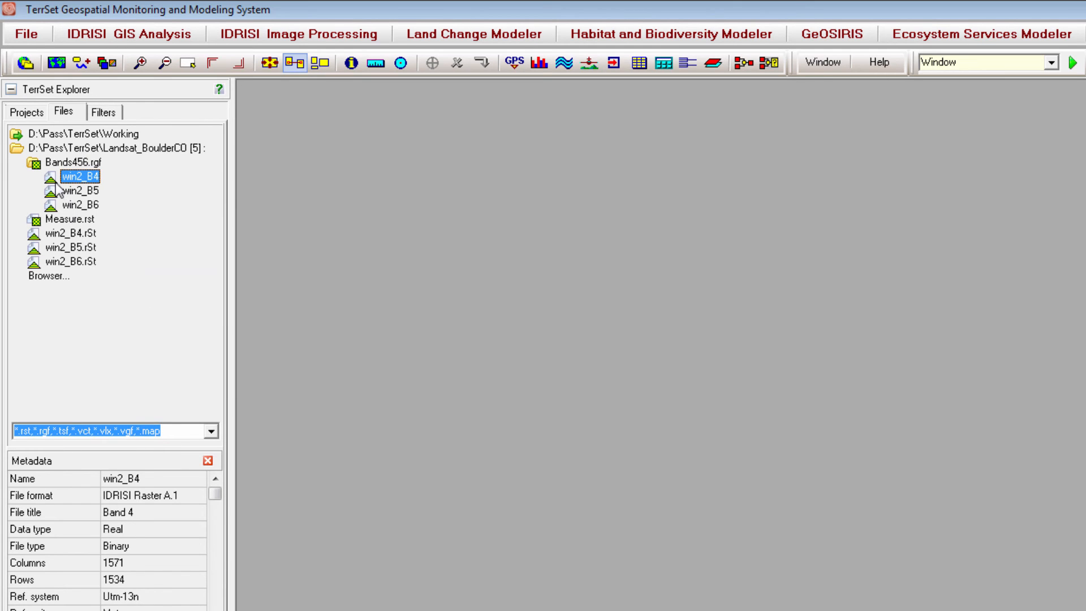
Step: Display Measure.rst maximized and start a length measurement along the diagonal highway
{"action": "double_click", "coordinate": [69, 219]}
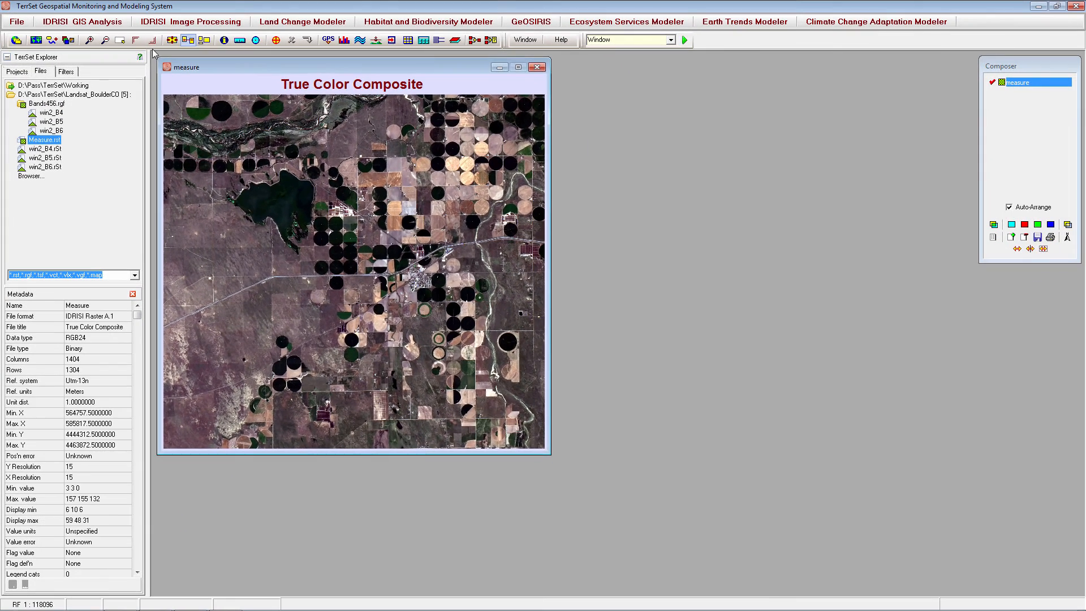
{"action": "left_click", "coordinate": [151, 40]}
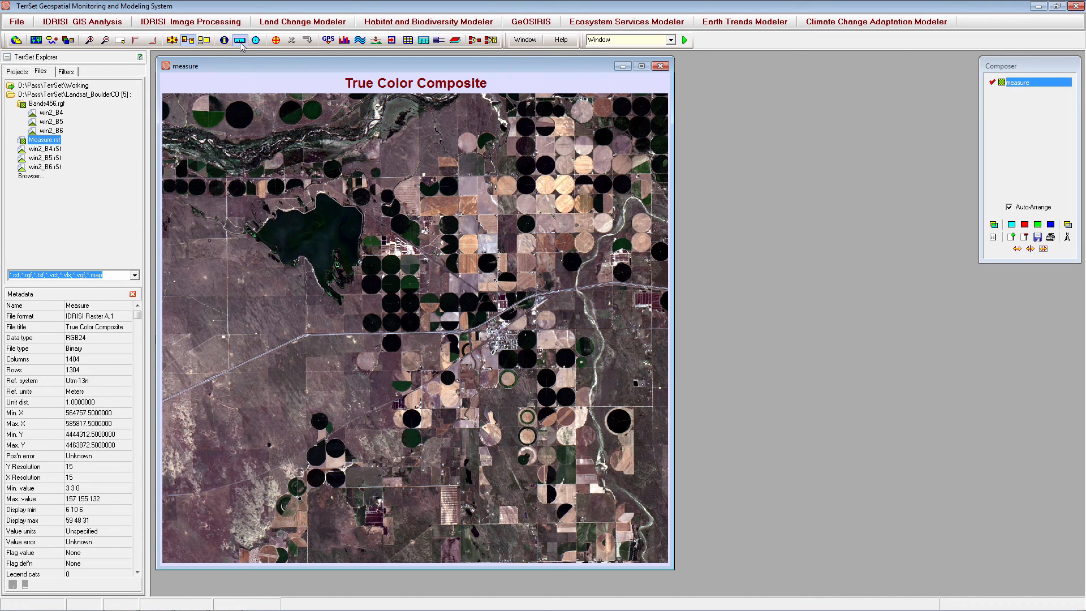
{"action": "mouse_move", "coordinate": [256, 39]}
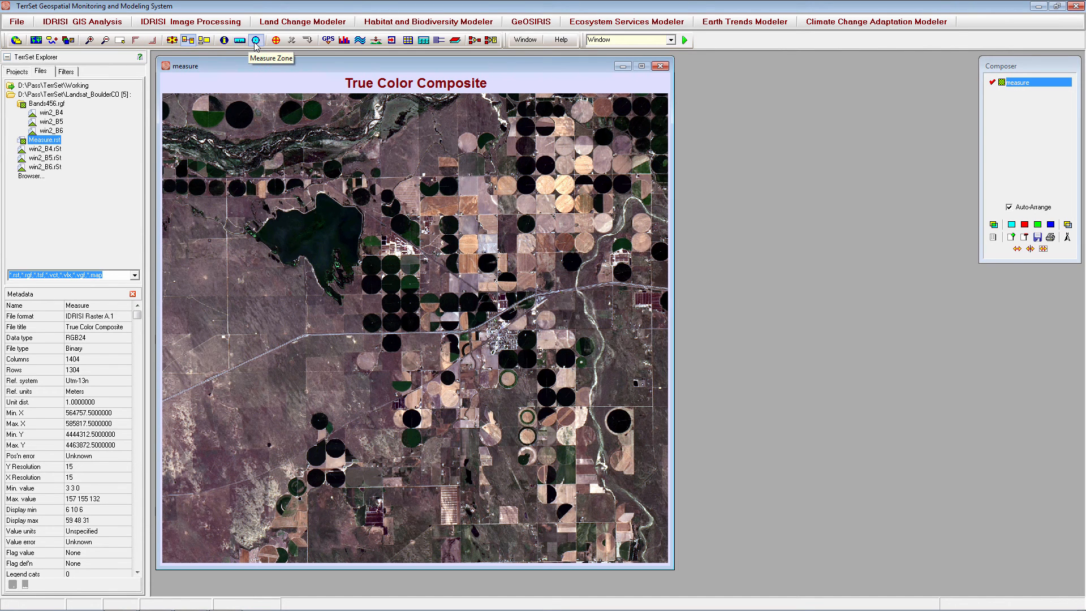
{"action": "mouse_move", "coordinate": [239, 41]}
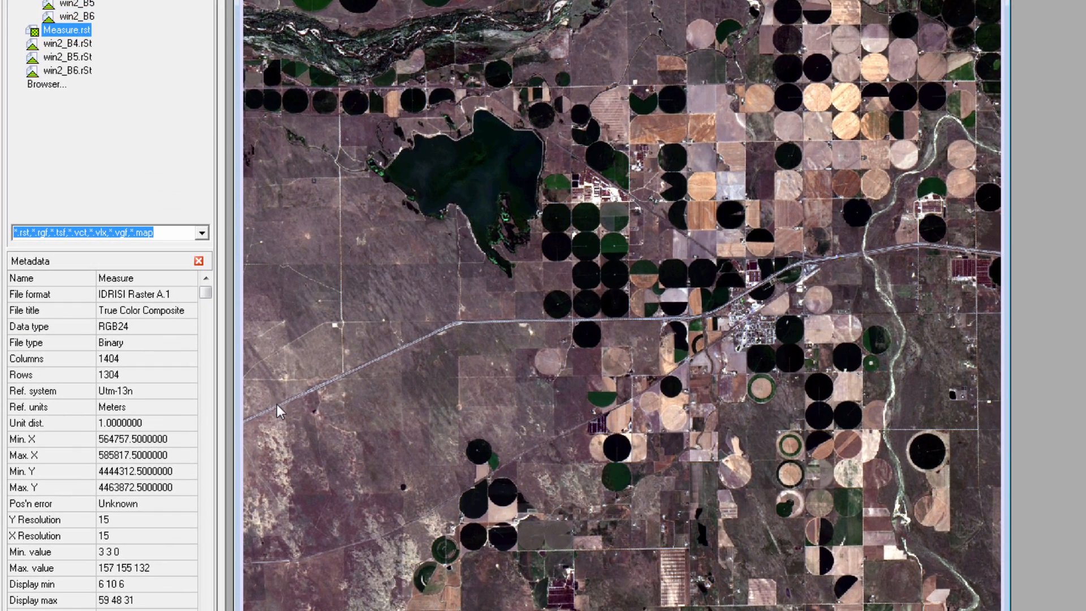
{"action": "left_click", "coordinate": [279, 410]}
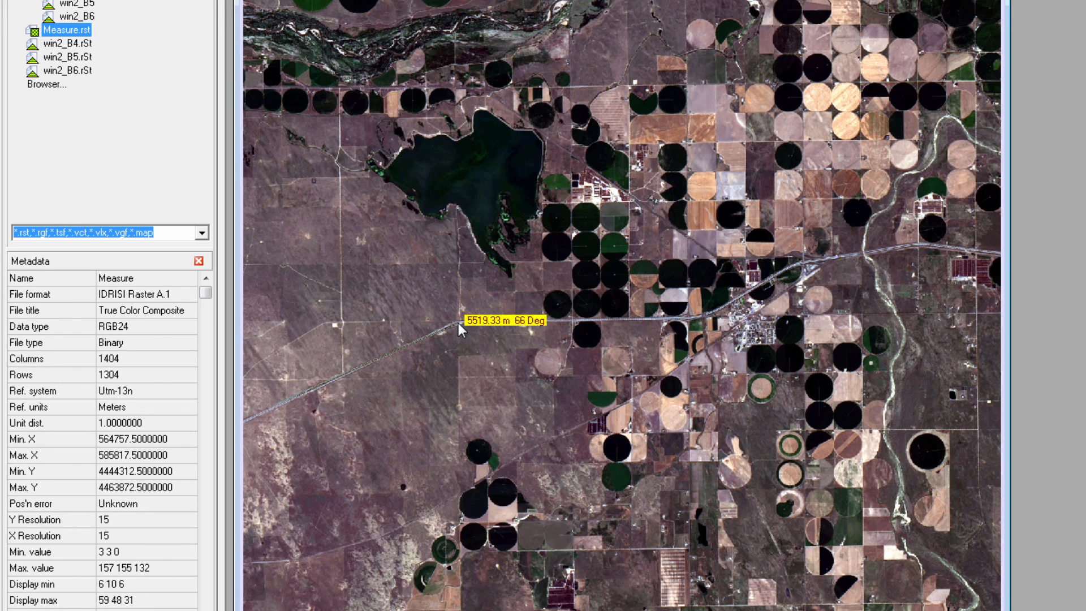
{"action": "mouse_move", "coordinate": [532, 329]}
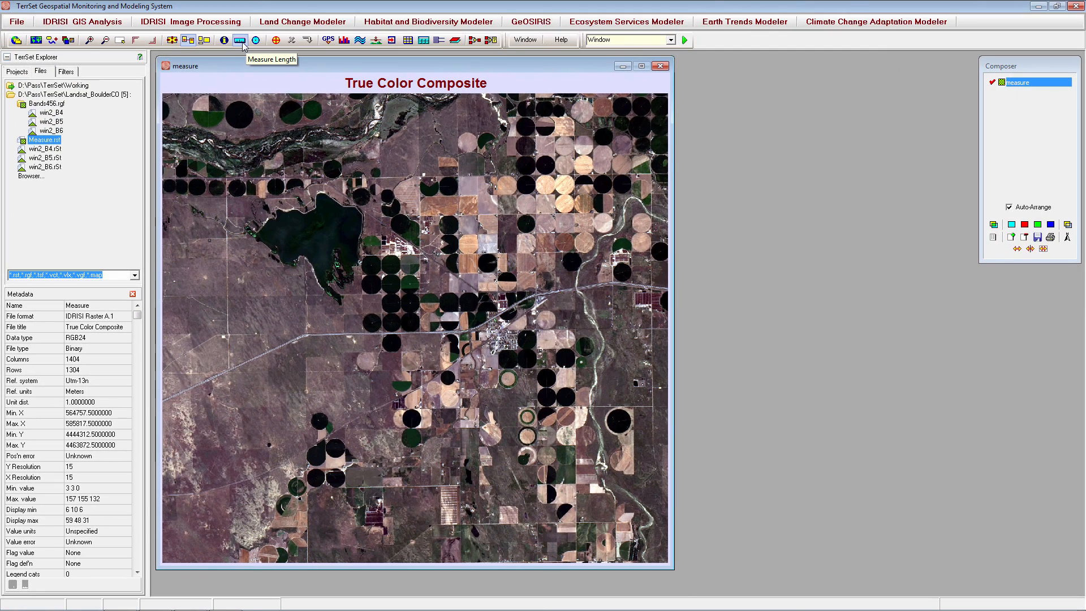
{"action": "mouse_move", "coordinate": [256, 40]}
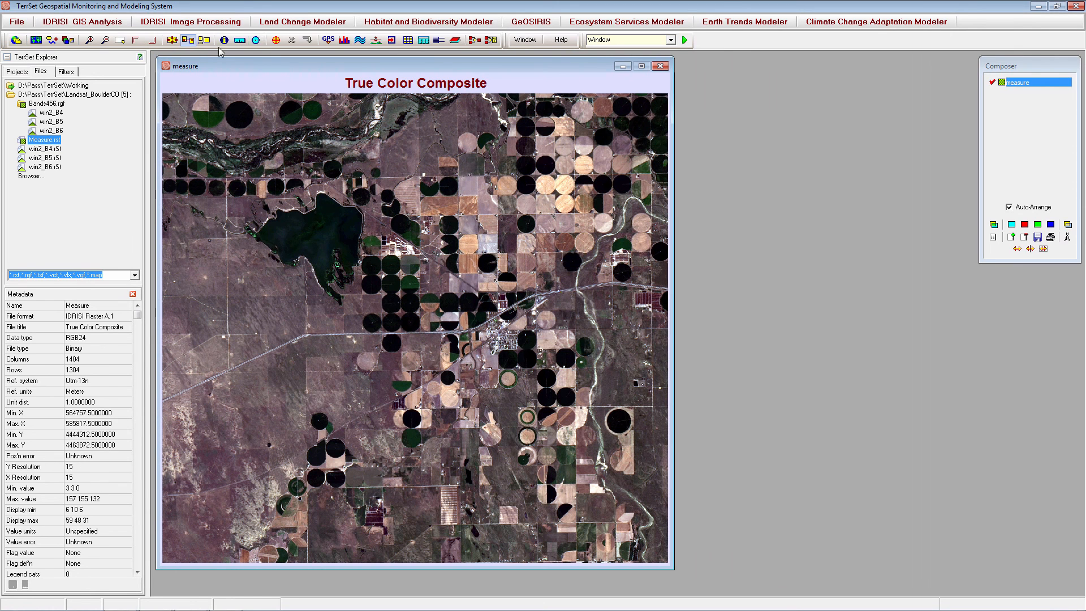
{"action": "mouse_move", "coordinate": [286, 157]}
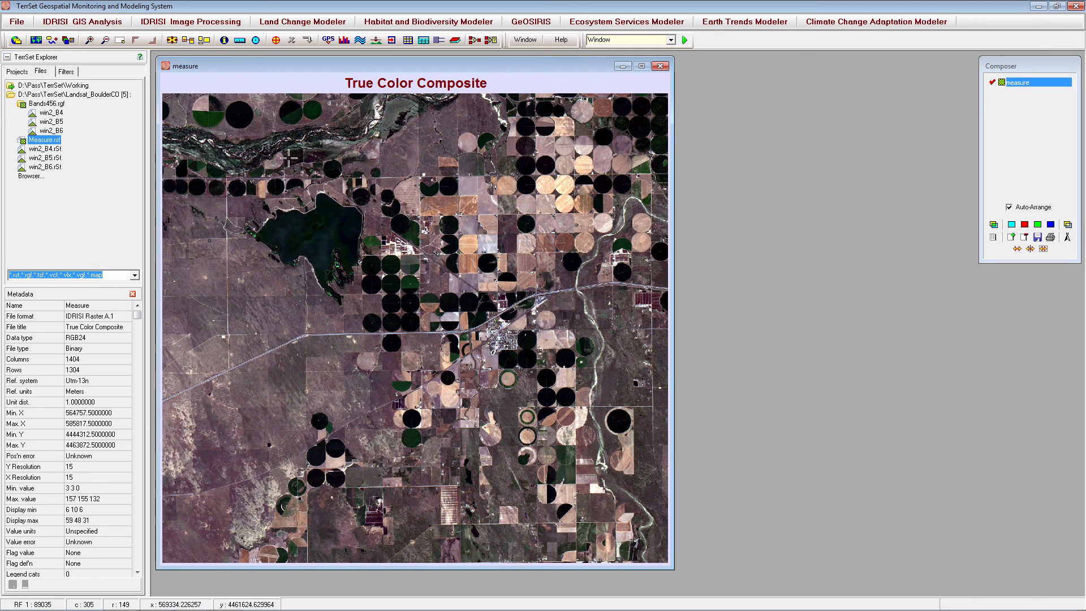
{"action": "mouse_move", "coordinate": [737, 165]}
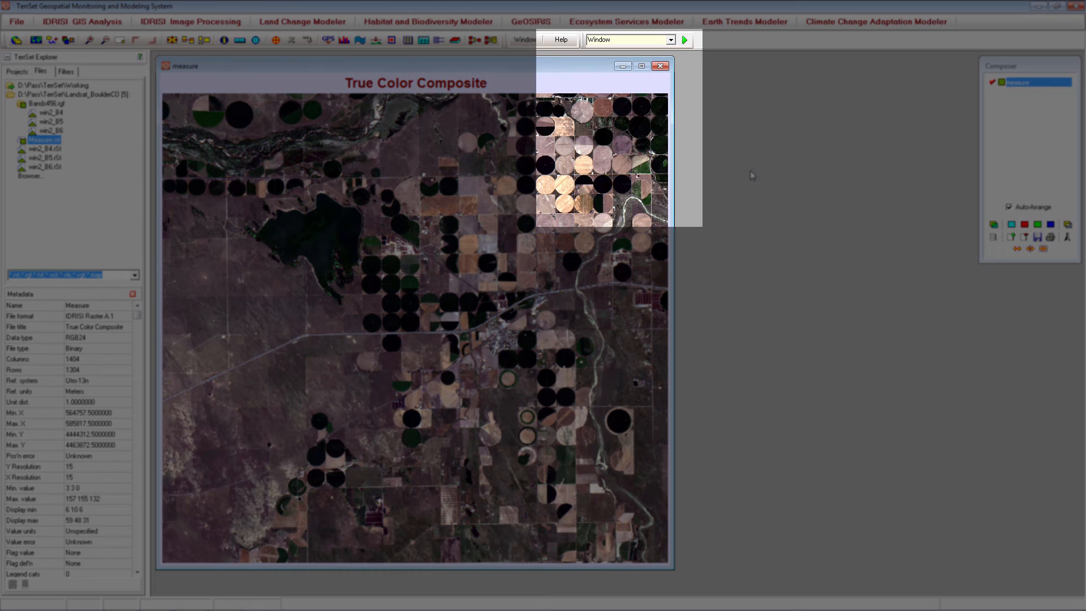
Step: Show the Help menu listing the manual, tutorial and support resources
{"action": "left_click", "coordinate": [559, 38]}
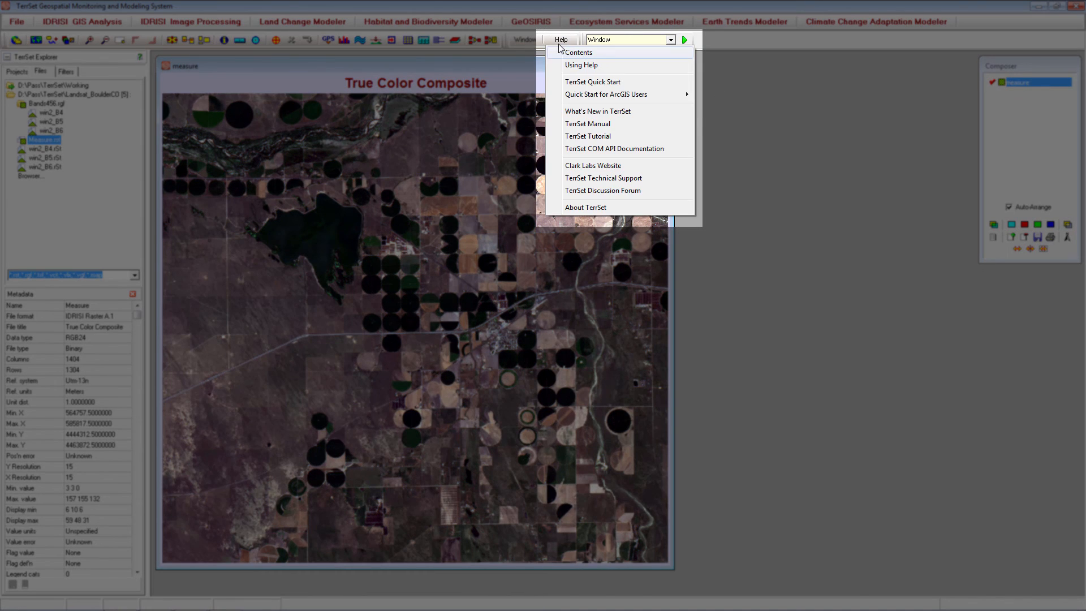
{"action": "mouse_move", "coordinate": [600, 136]}
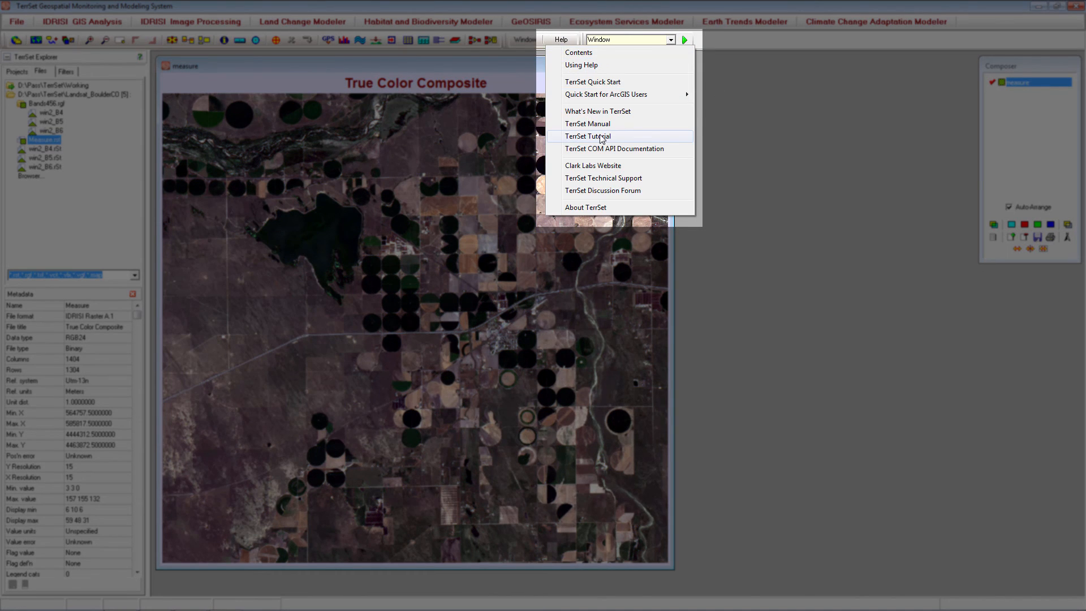